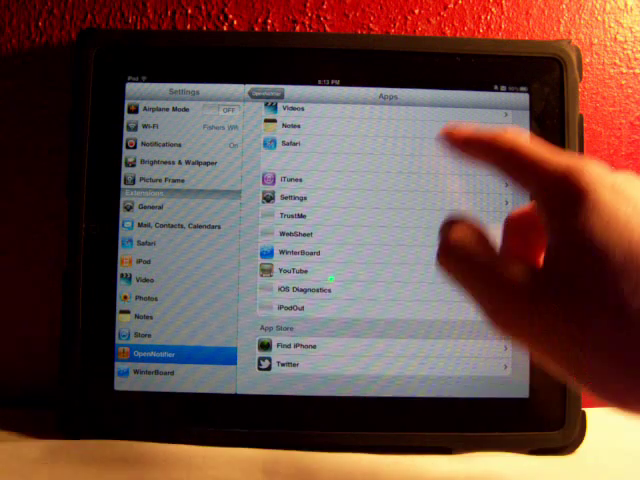
click(280, 365)
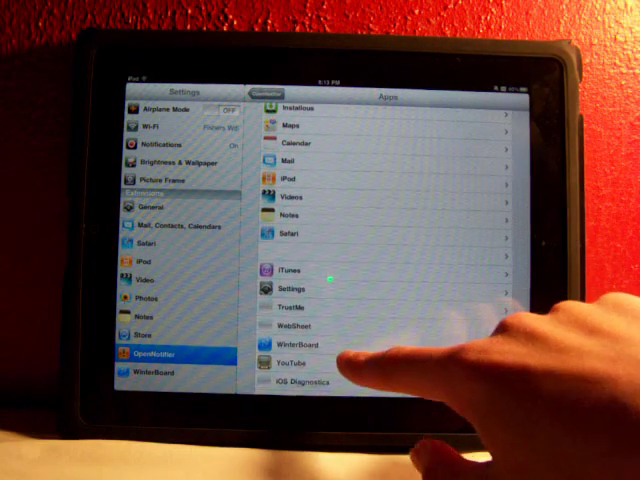
click(294, 160)
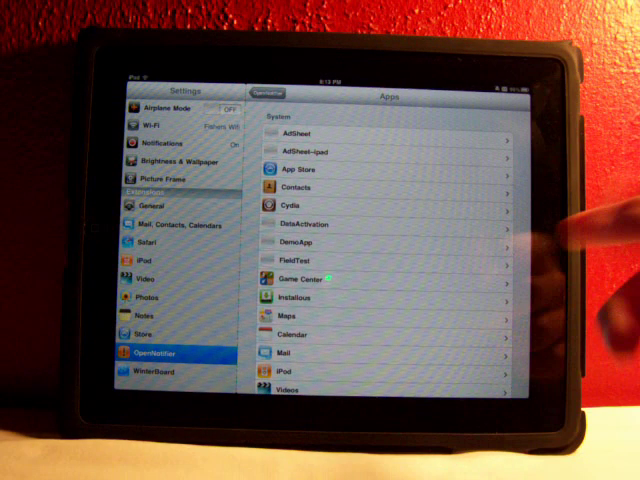
click(300, 285)
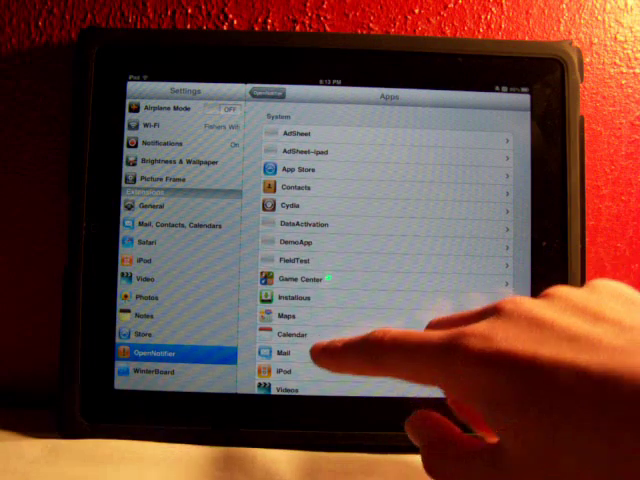
scroll(down, 3)
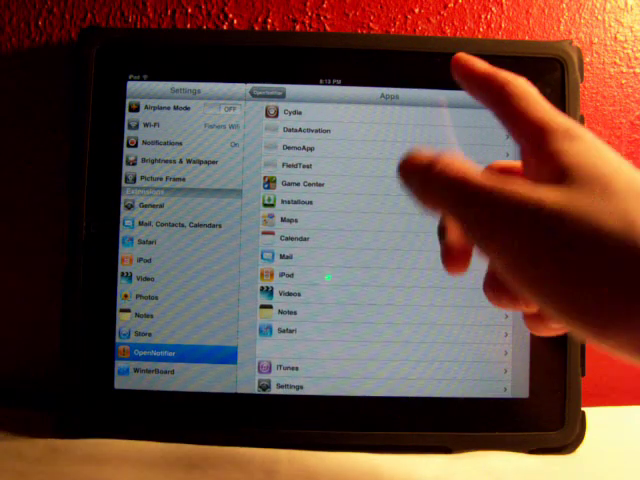
scroll(down, 3)
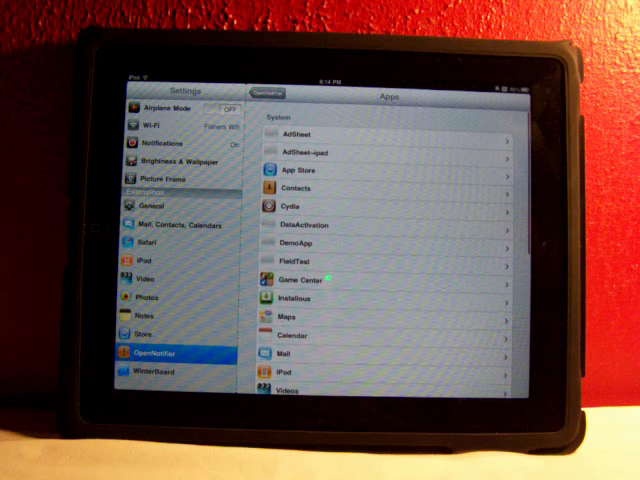